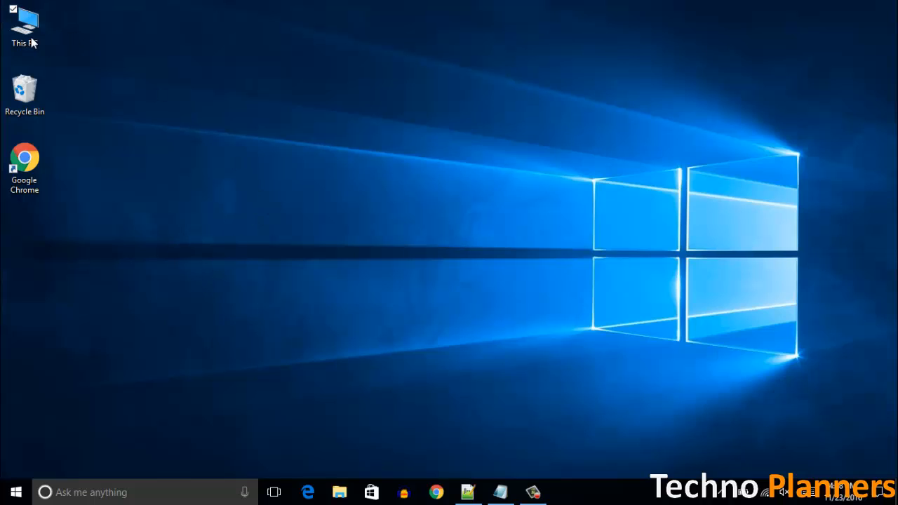
Browse from This PC through C:\Windows\System32 to the WindowsPowerShell folder
double_click(24, 25)
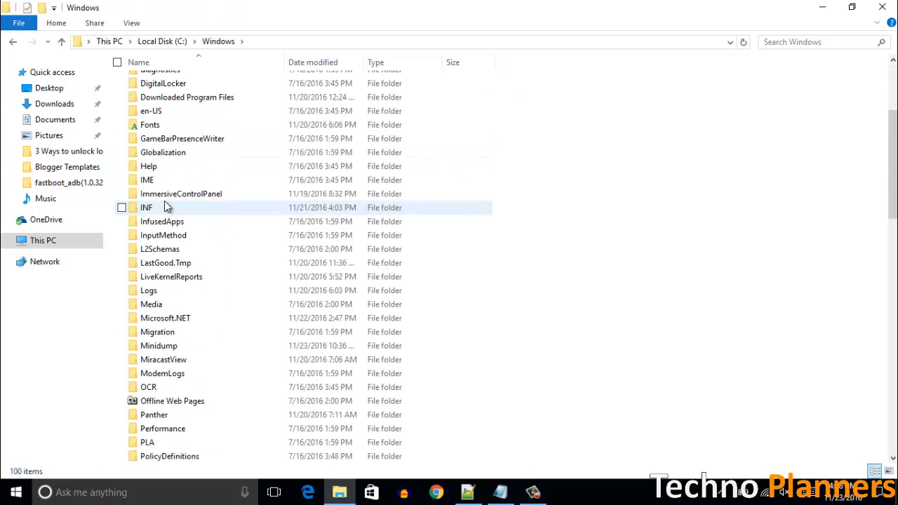
scroll("down", 3)
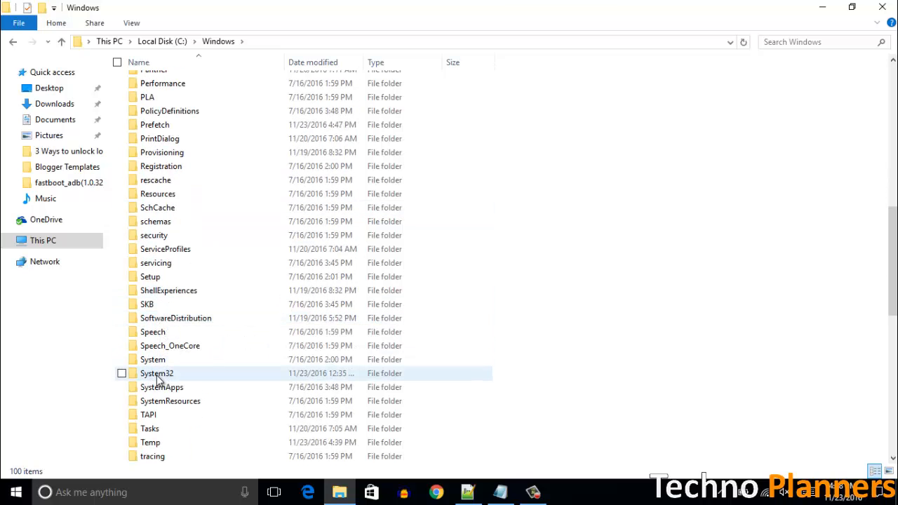
double_click(156, 373)
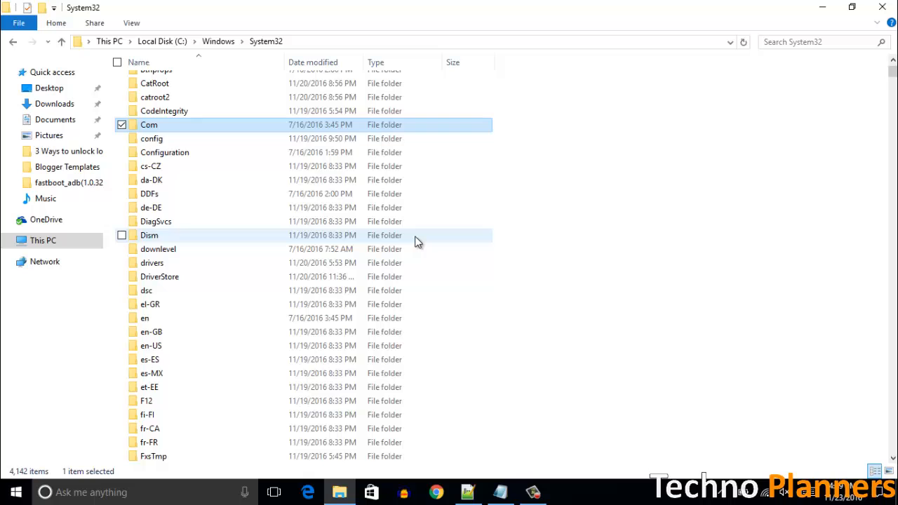
scroll("down", 3)
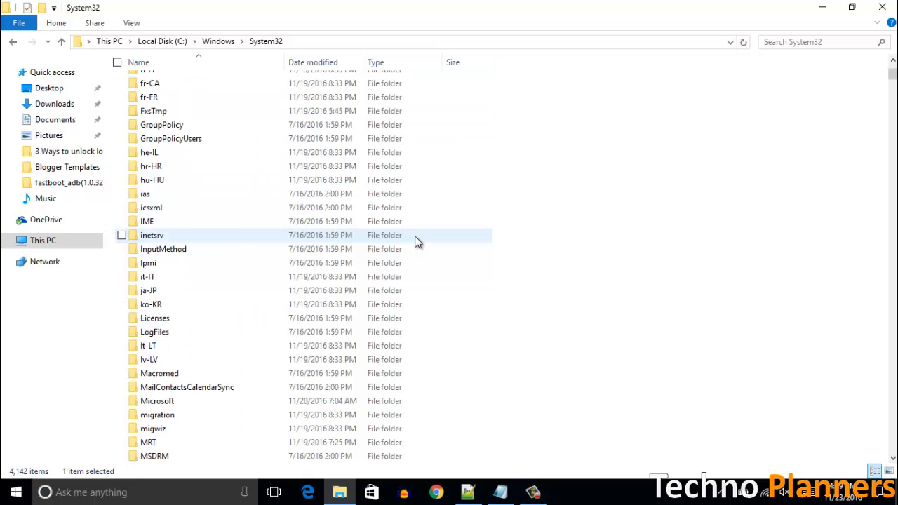
scroll("down", 3)
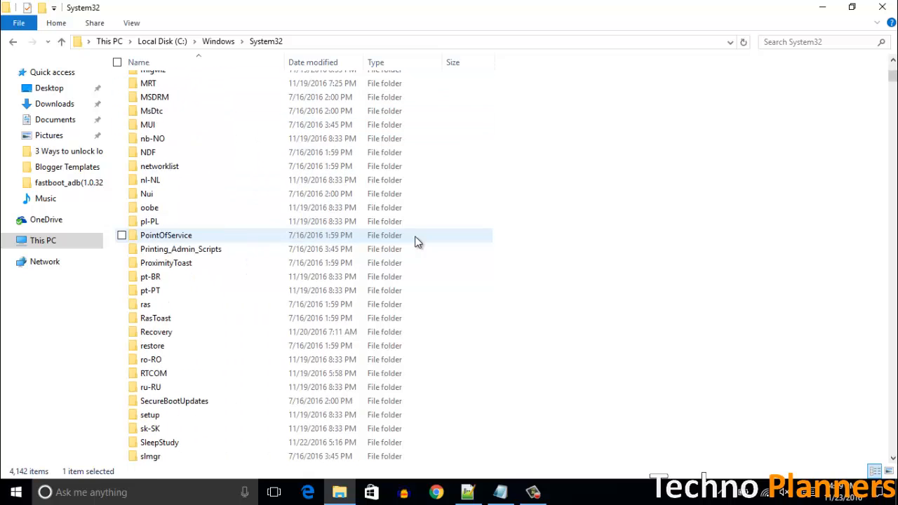
scroll("down", 3)
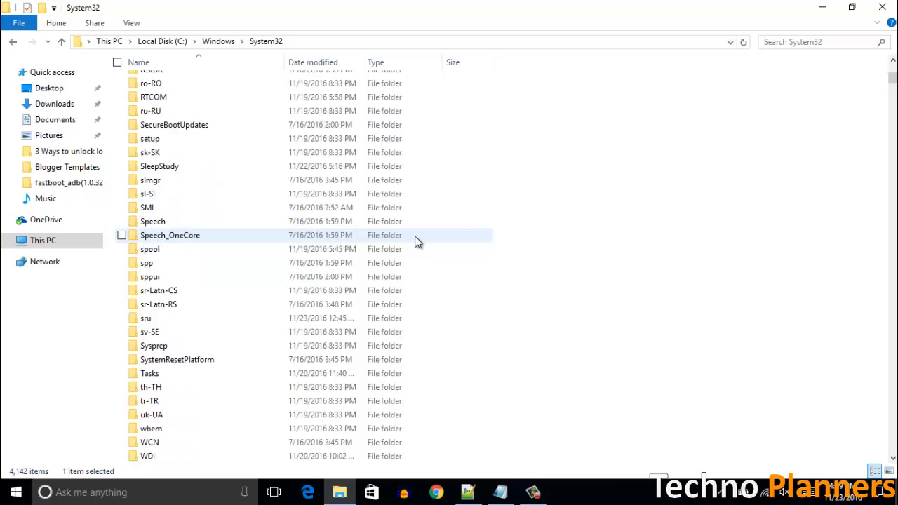
scroll("down", 3)
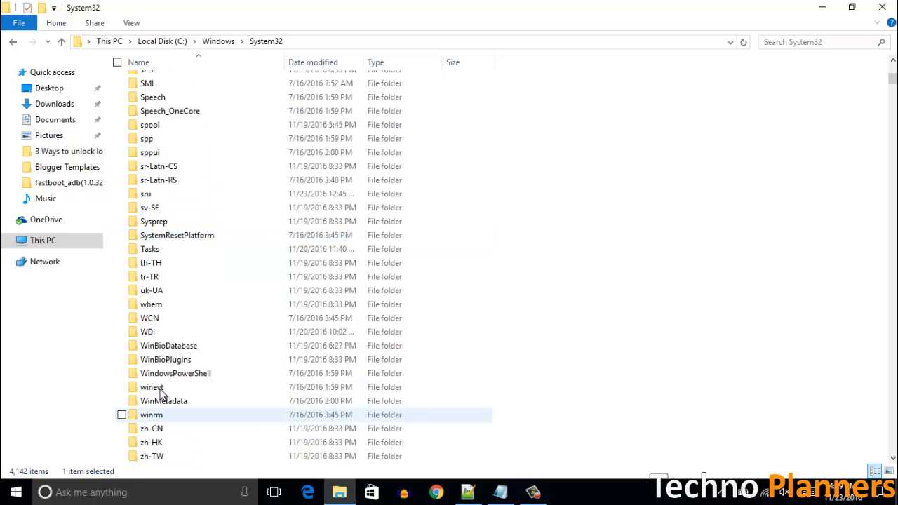
double_click(175, 374)
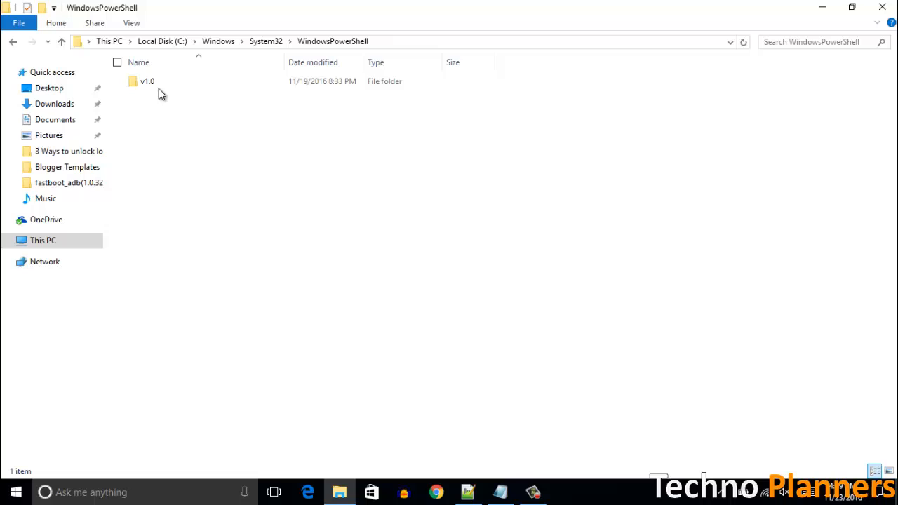
Run powershell from the v1.0 folder as administrator
double_click(147, 81)
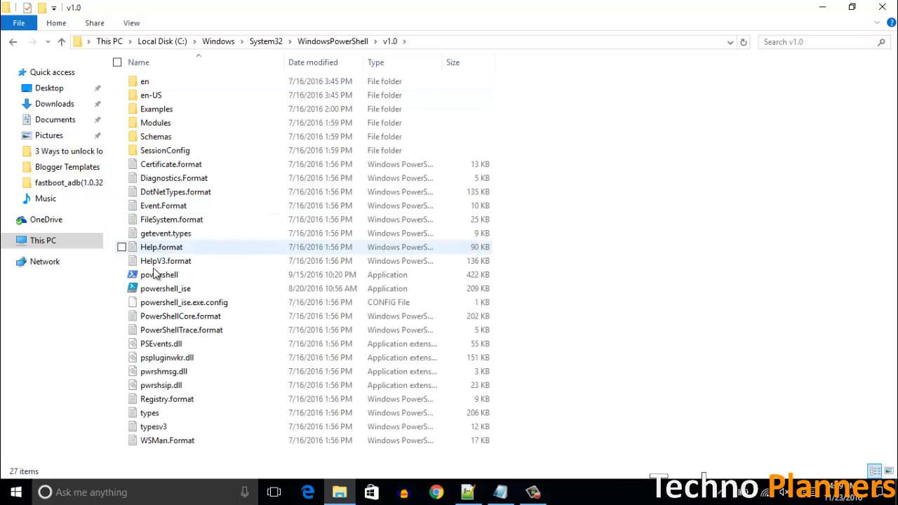
left_click(159, 274)
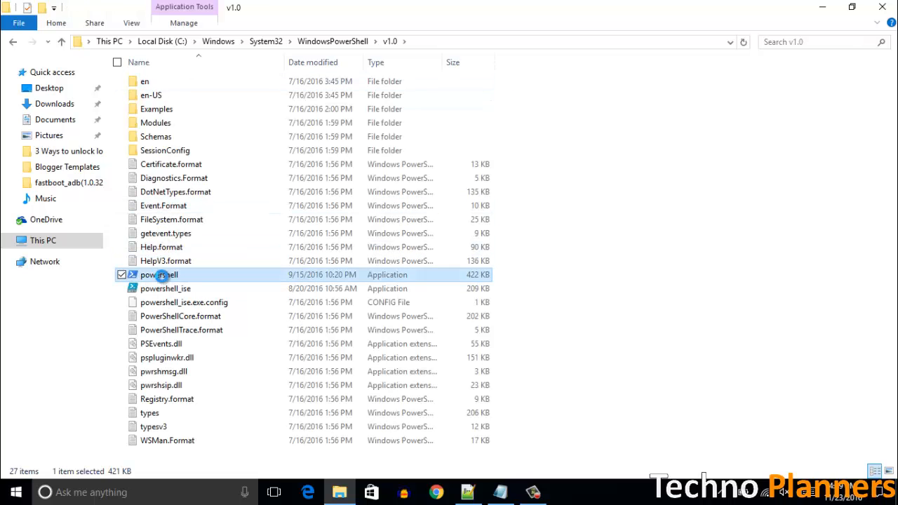
right_click(157, 274)
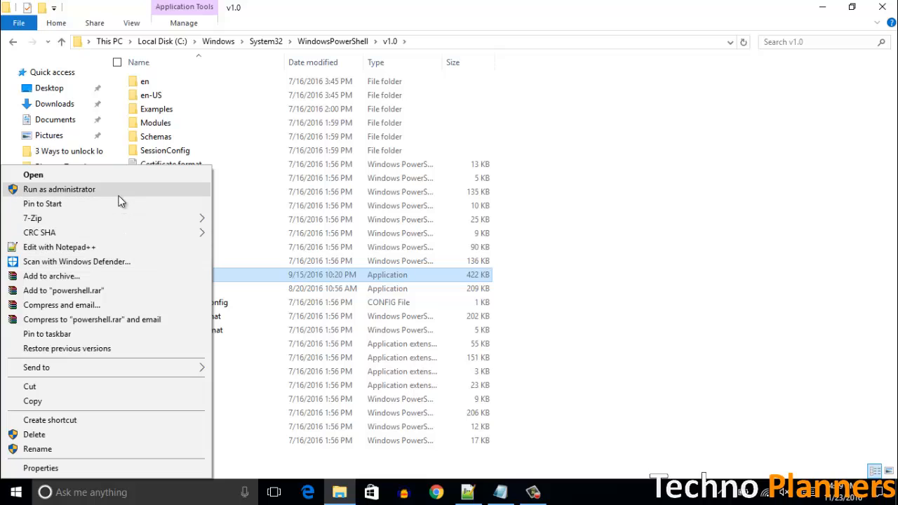
left_click(59, 189)
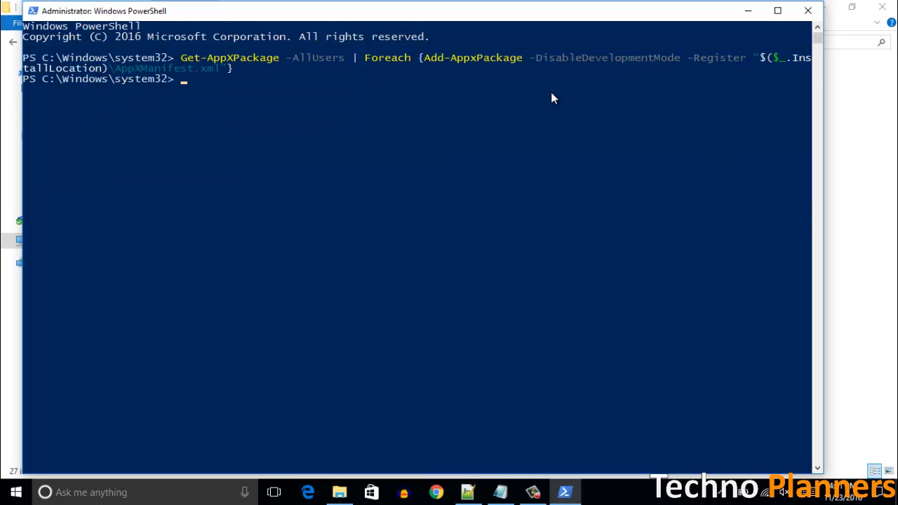
Type exit to close the elevated PowerShell console after re-registering AppX packages
type("exi")
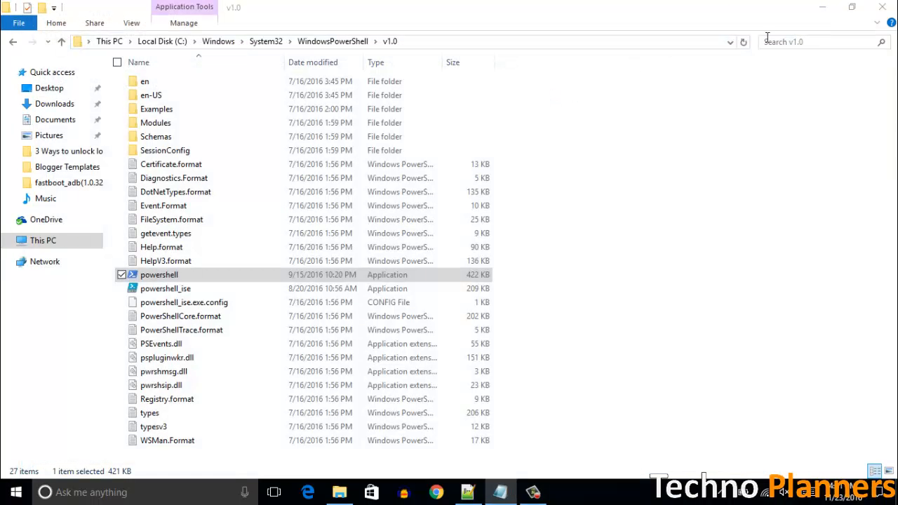
Close File Explorer, confirm the Start menu opens, and search for "no" in Cortana
left_click(882, 7)
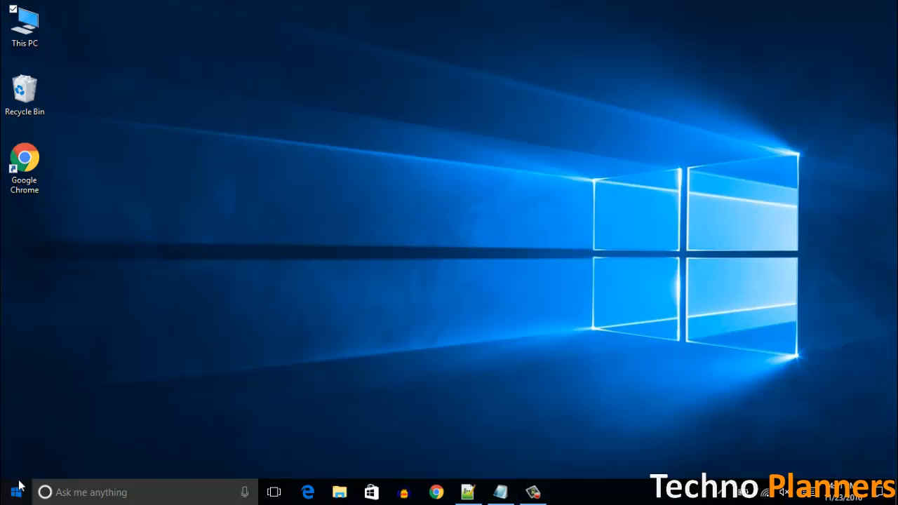
left_click(14, 491)
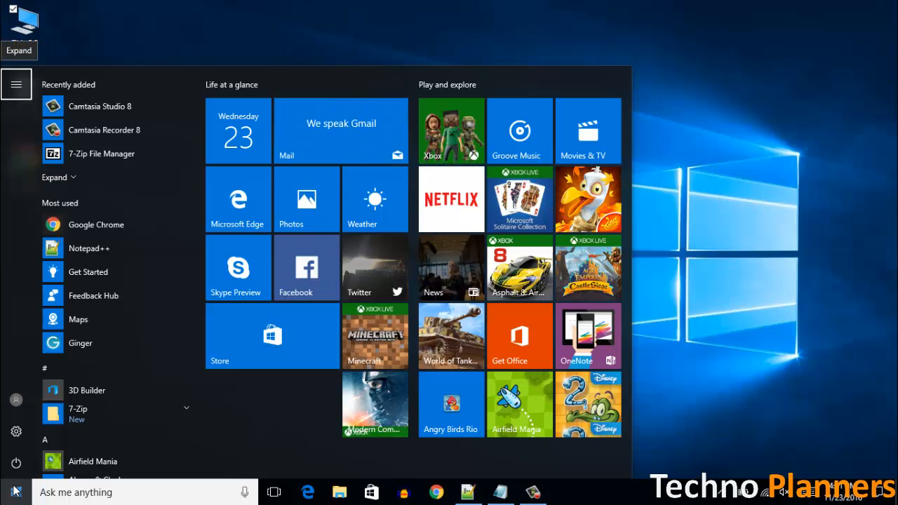
left_click(12, 491)
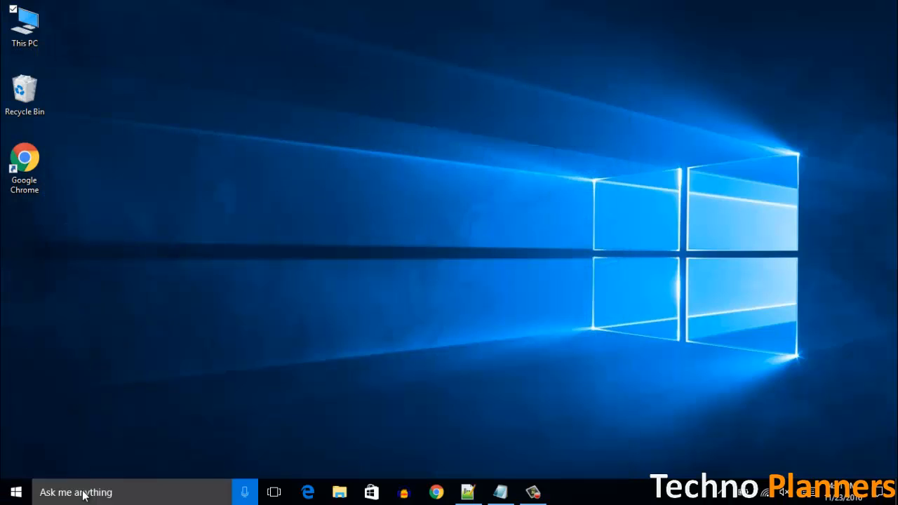
type("no")
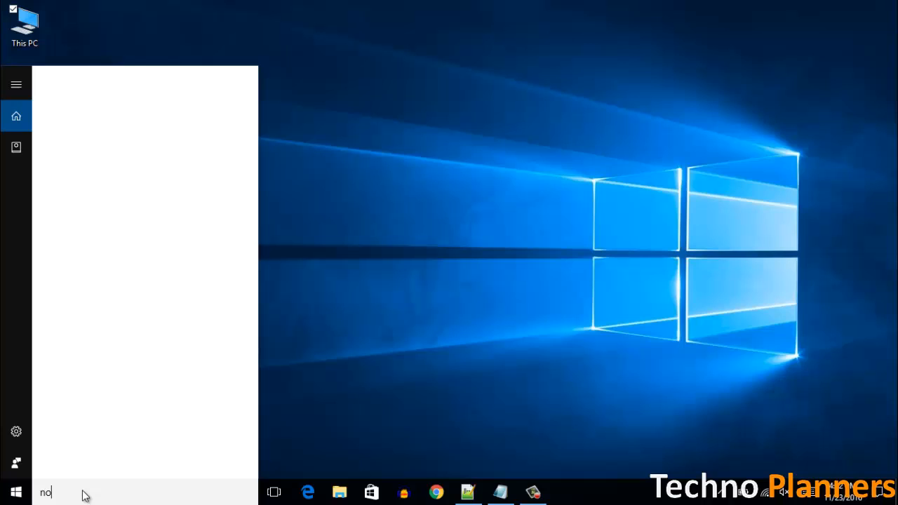